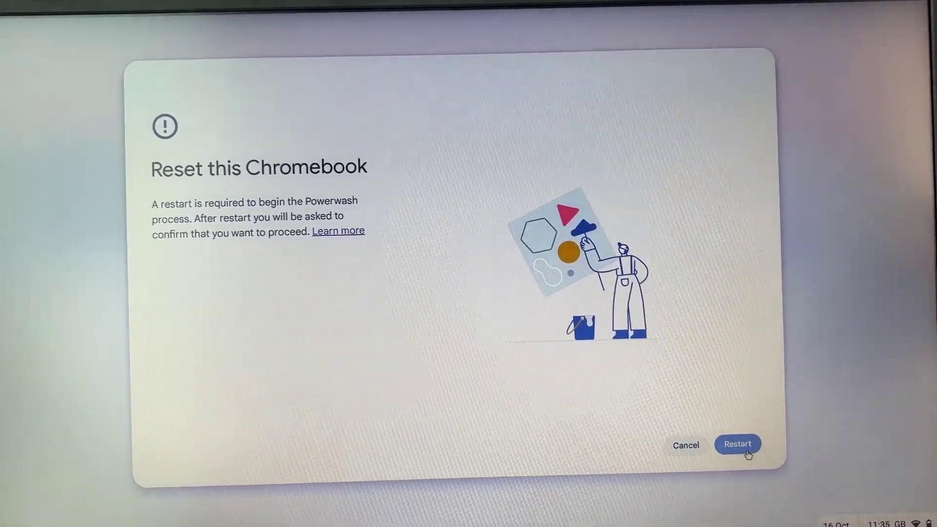
Step: Restart the Chromebook from the Reset this Chromebook dialog to begin Powerwash
{"action": "left_click", "coordinate": [738, 444]}
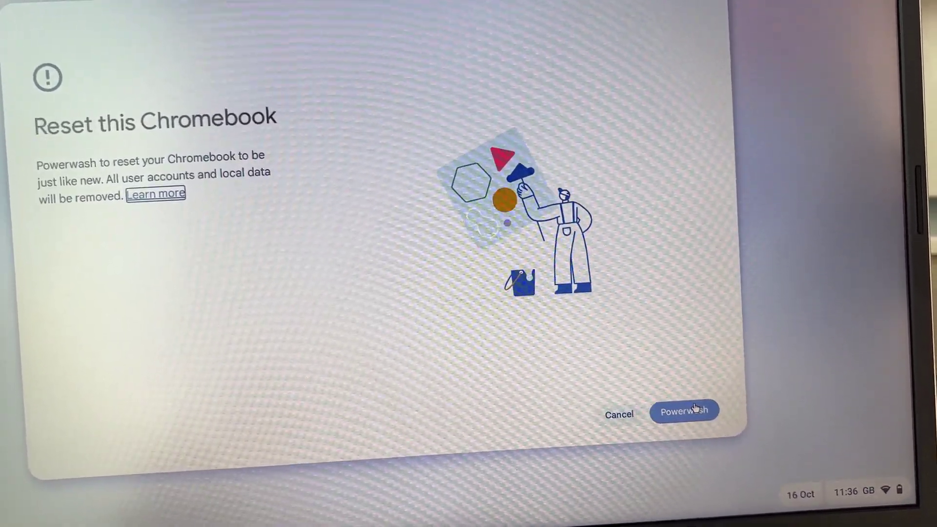
Step: Choose Powerwash and confirm Continue to wipe all accounts and local data
{"action": "left_click", "coordinate": [685, 411]}
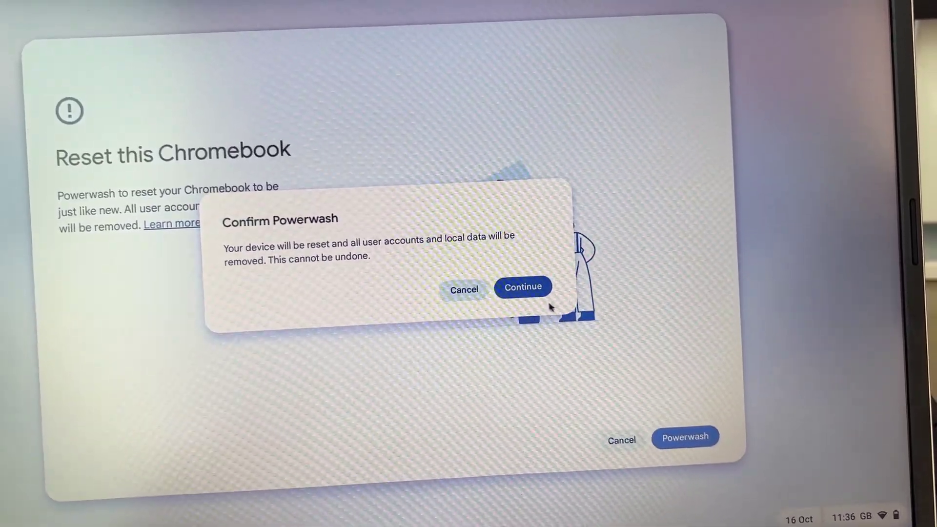
{"action": "left_click", "coordinate": [522, 287]}
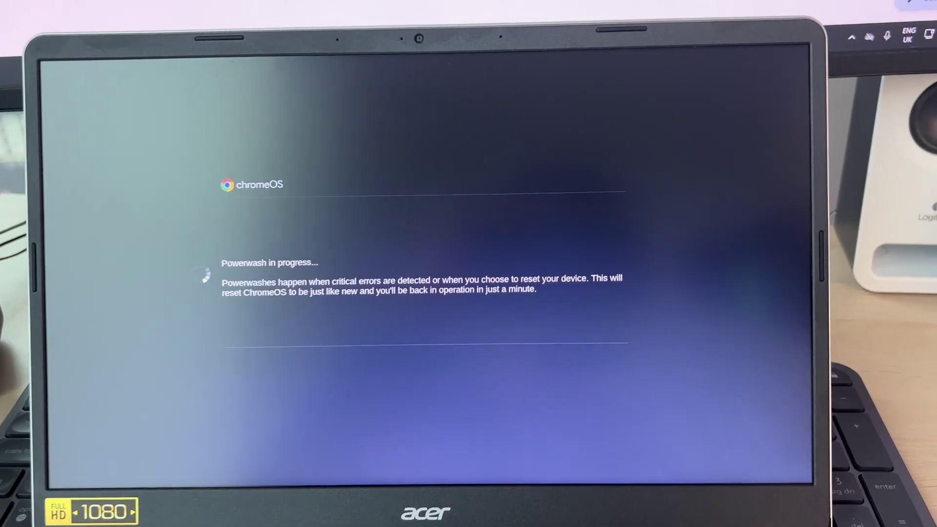